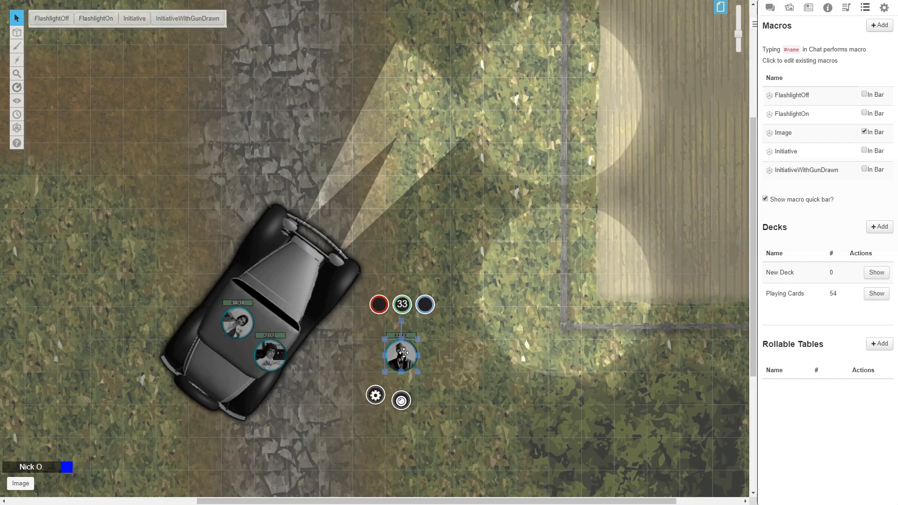
- Run FlashlightOff so the selected token casts no light beam on the dark map
click(96, 19)
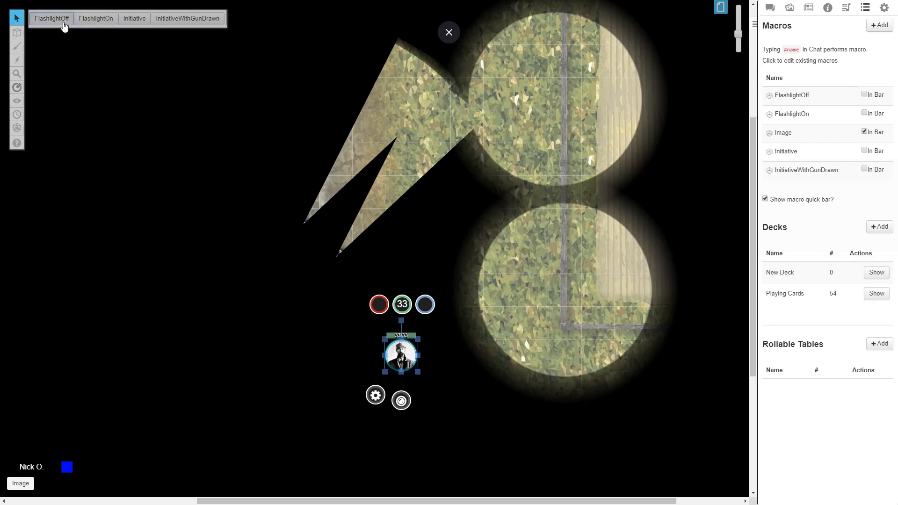
click(52, 18)
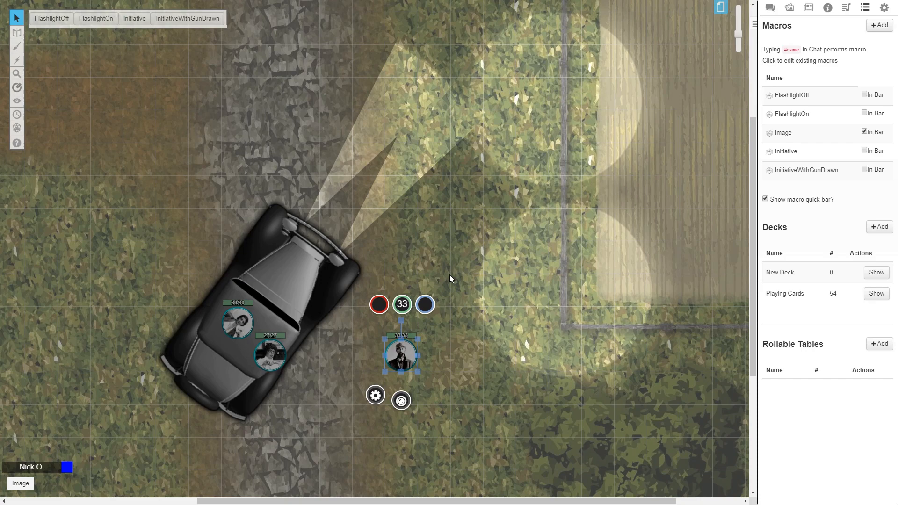
- Review the token's Emits Light settings: 15 ft radius, dim from 10 ft, 70° angle, sight enabled
click(96, 19)
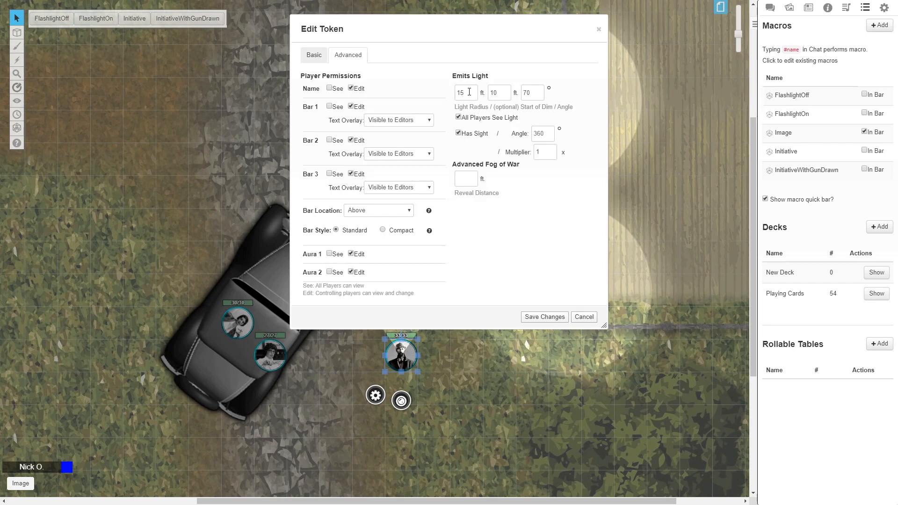
click(466, 92)
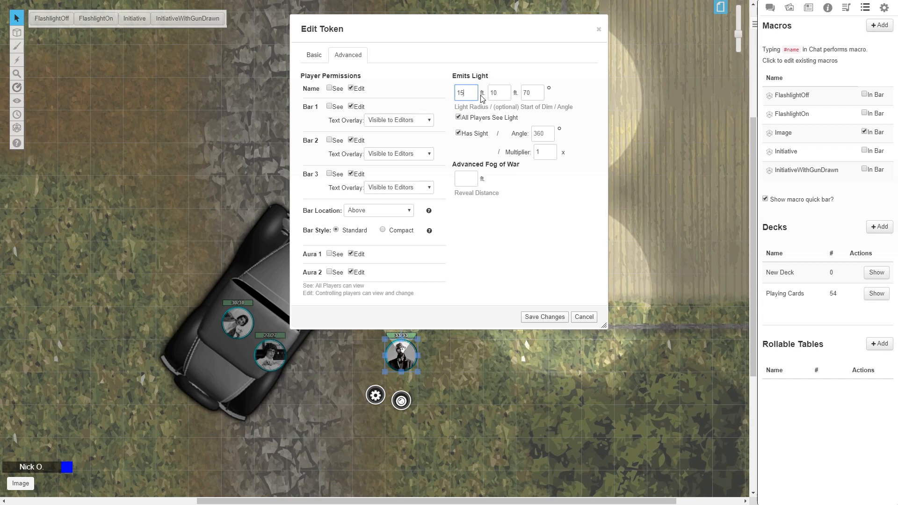
click(498, 93)
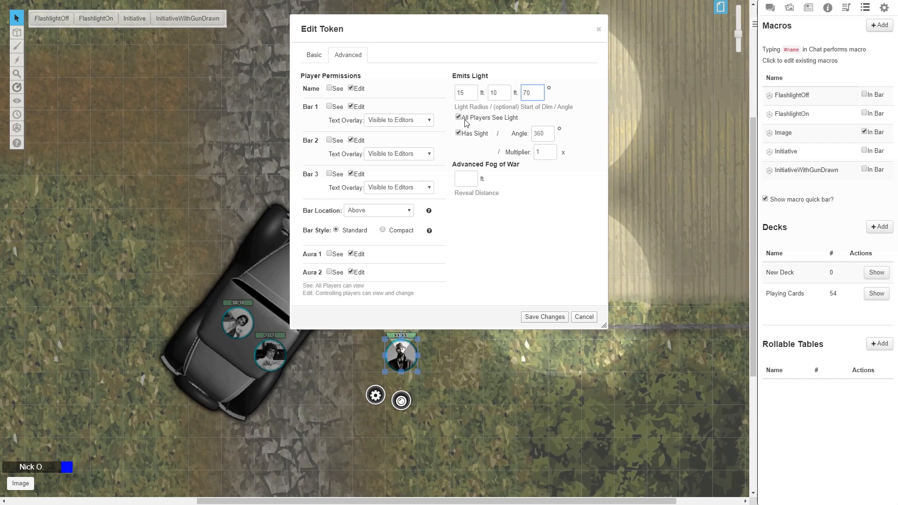
click(457, 117)
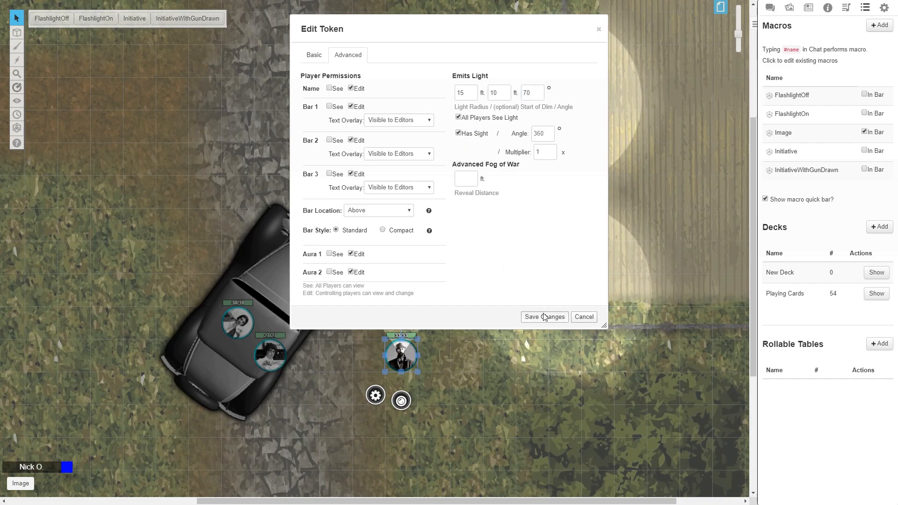
- Save the token's light settings and bring up the FlashlightOn macro for editing
click(544, 317)
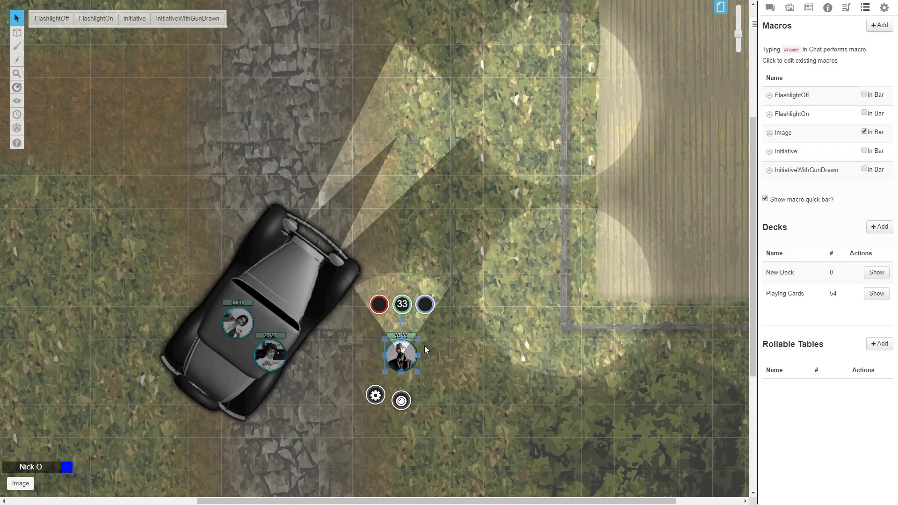
mouse_move(453, 354)
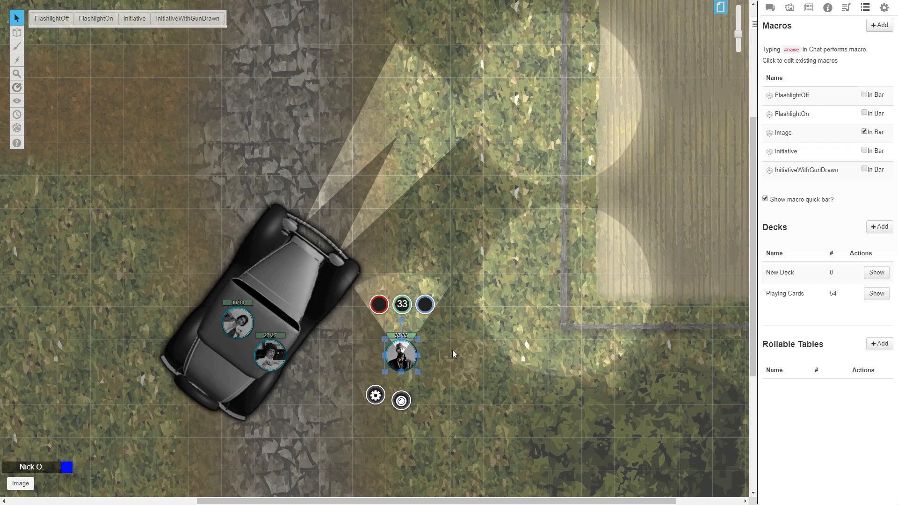
click(792, 114)
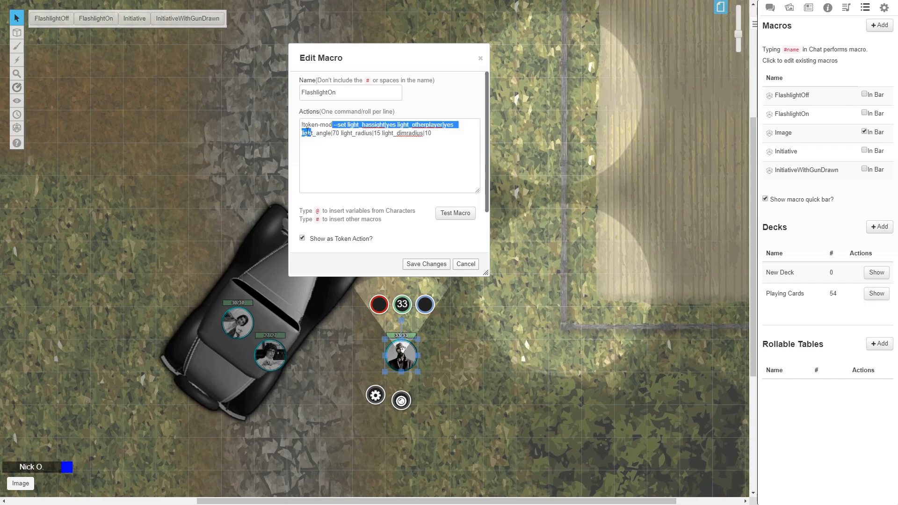
- Inspect the light_angle setting in FlashlightOn's !token-mod command, then move to the FlashlightOff macro
click(334, 135)
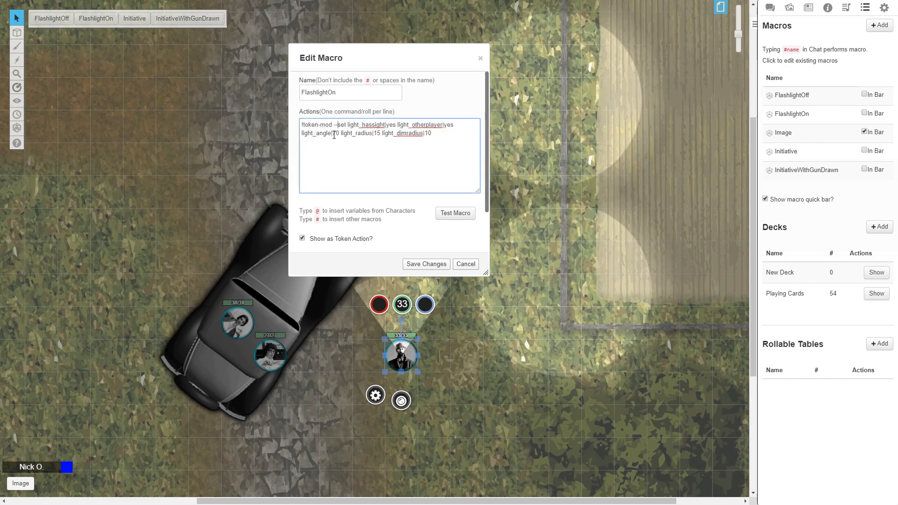
double_click(339, 124)
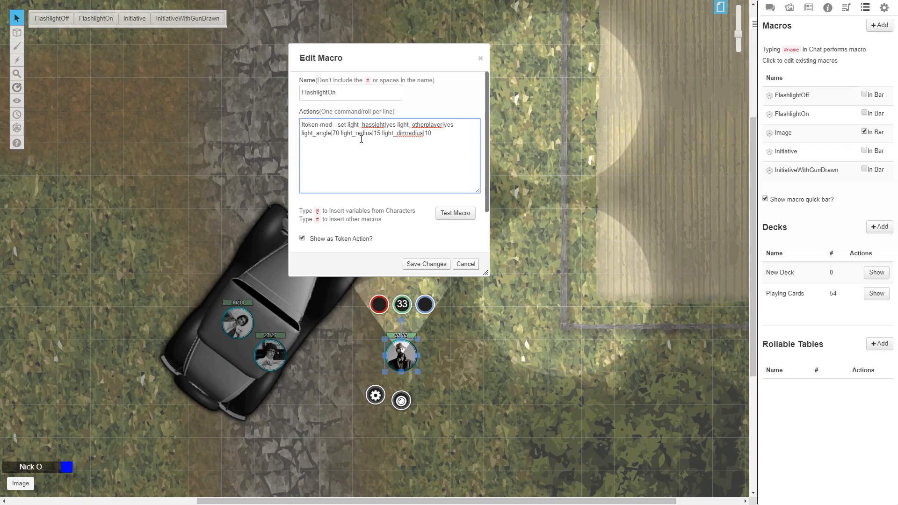
mouse_move(384, 142)
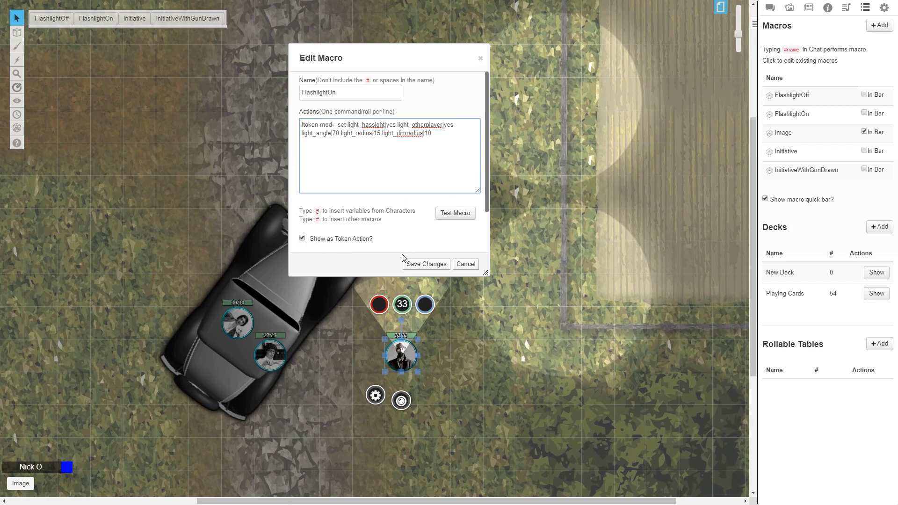
mouse_move(407, 358)
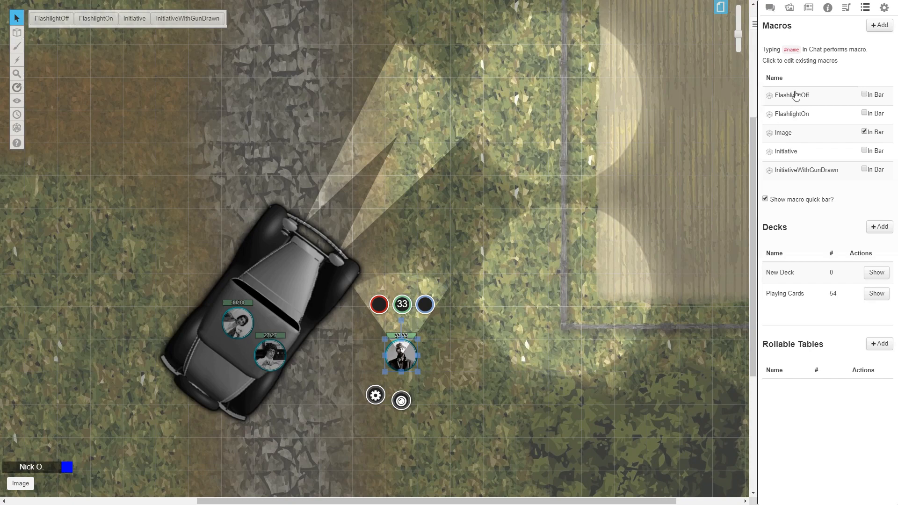
click(791, 95)
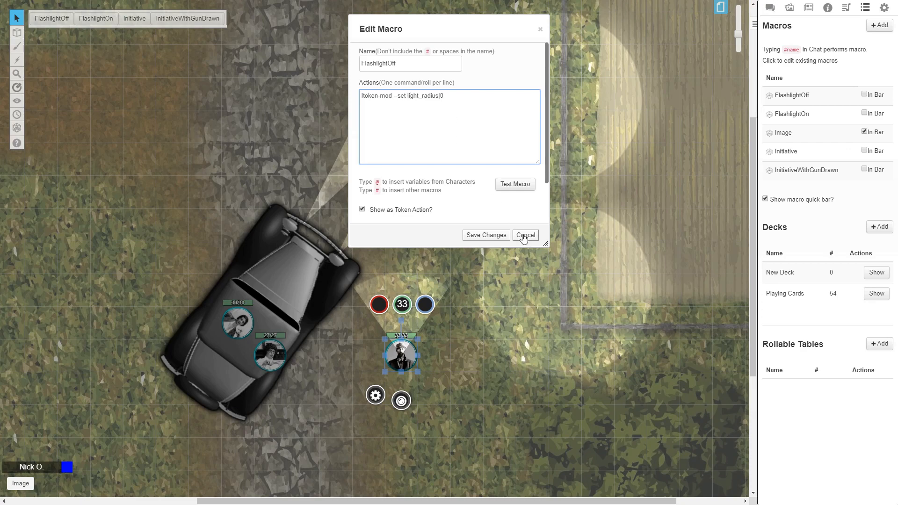
mouse_move(446, 186)
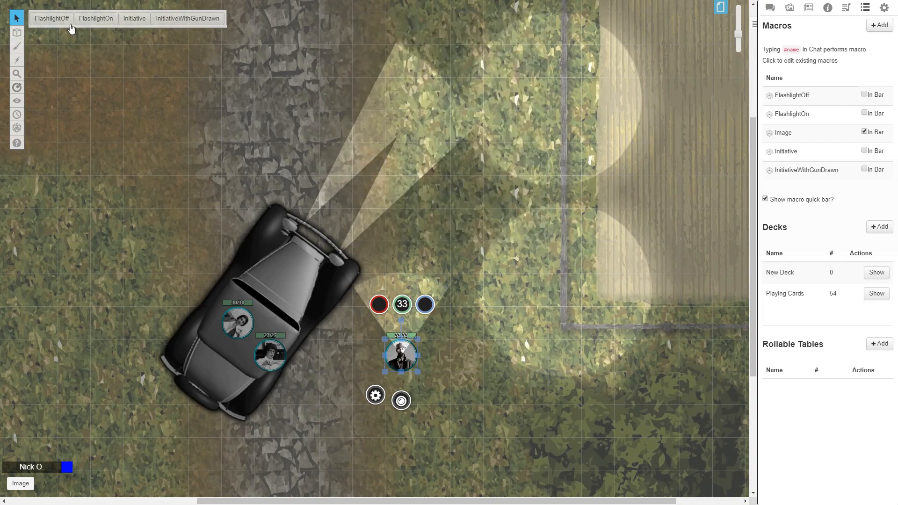
- Leave FlashlightOff's light_radius|0 command unchanged and run it, darkening the map
click(96, 18)
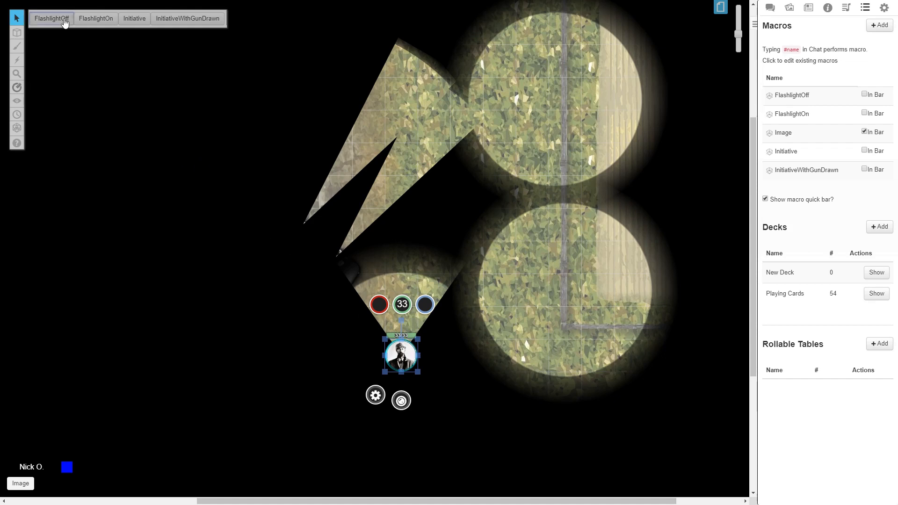
- Toggle the flashlight off and back on, restoring the narrow beam ahead of the token
click(95, 17)
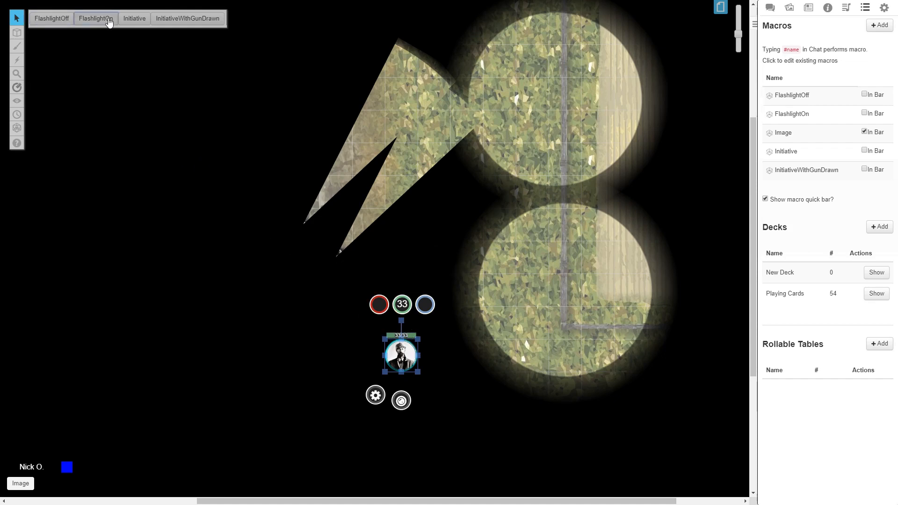
click(95, 17)
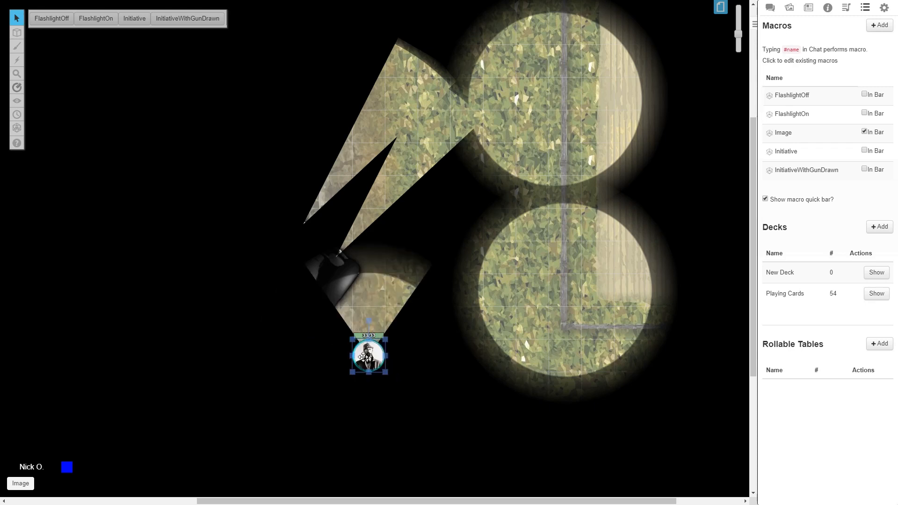
- Change the token's Emits Light angle from 70 to 360 and save, lighting a full circle
double_click(368, 354)
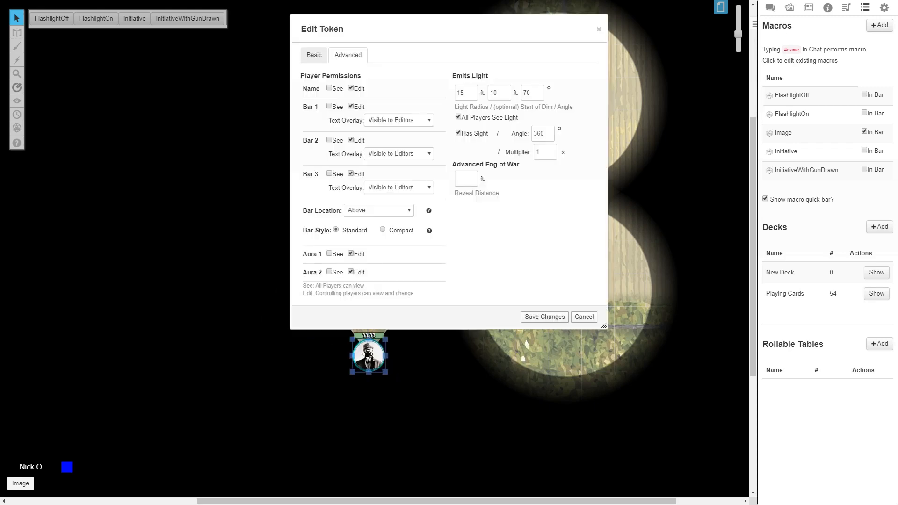
click(532, 93)
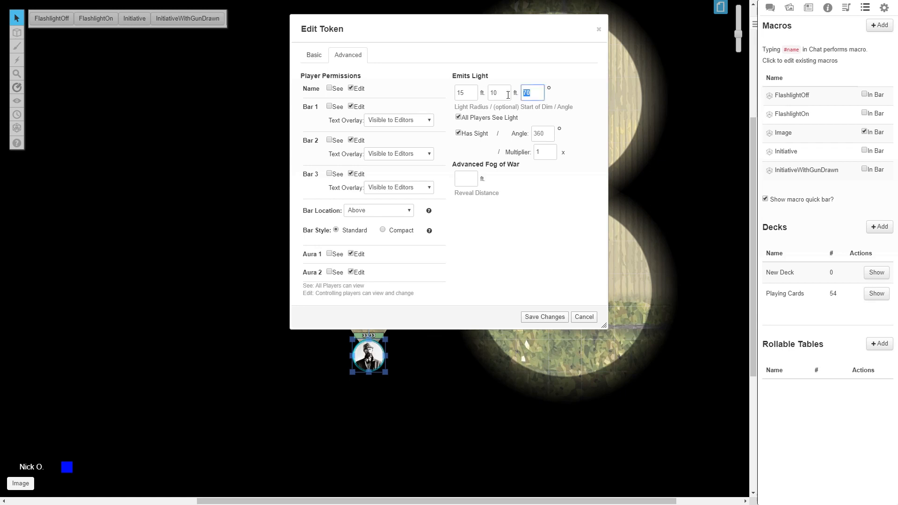
text(360)
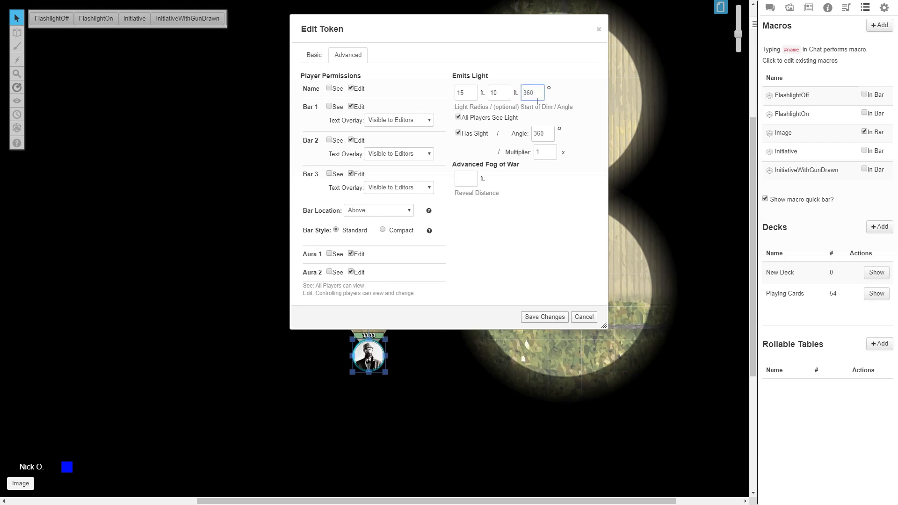
click(542, 317)
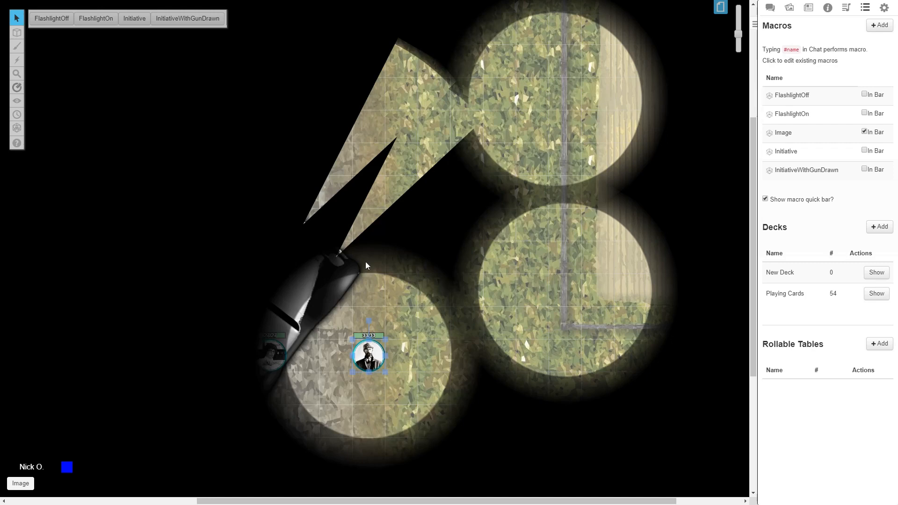
mouse_move(438, 367)
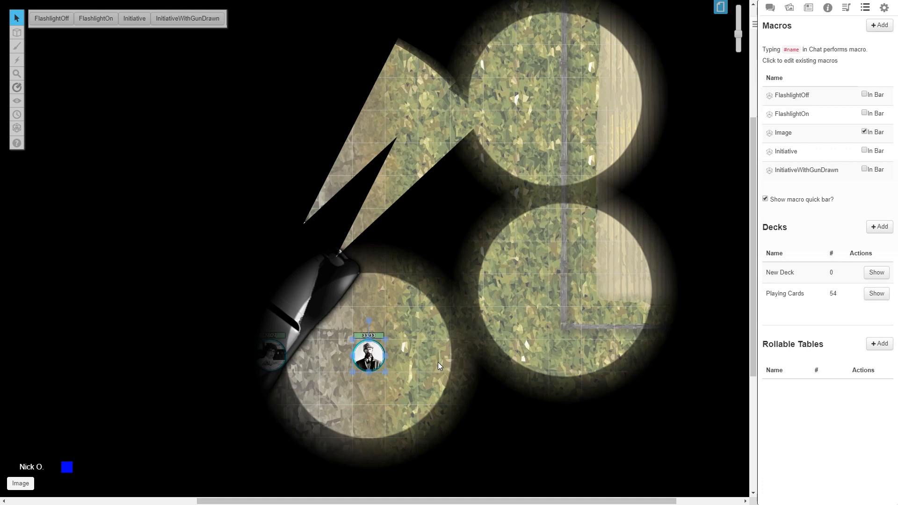
- Set the token's Emits Light angle back to 70 and save, restoring the narrow cone
double_click(369, 355)
text(70)
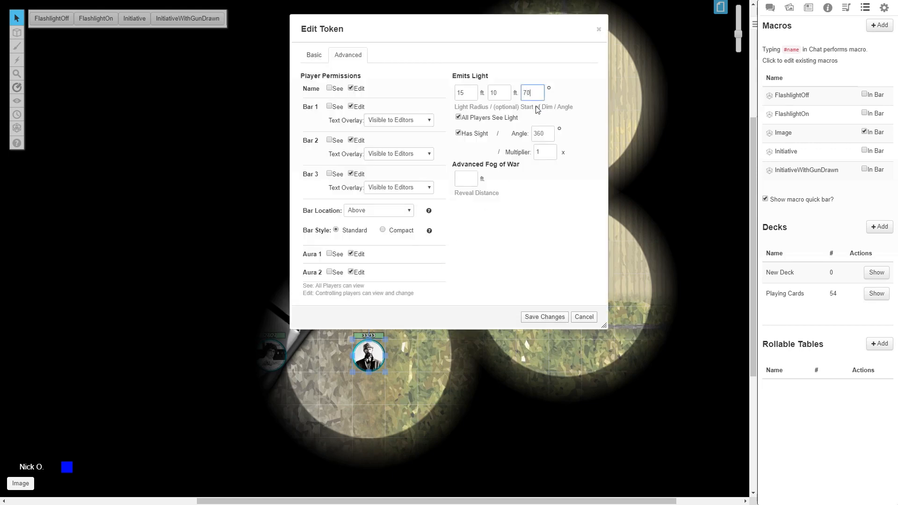
click(542, 317)
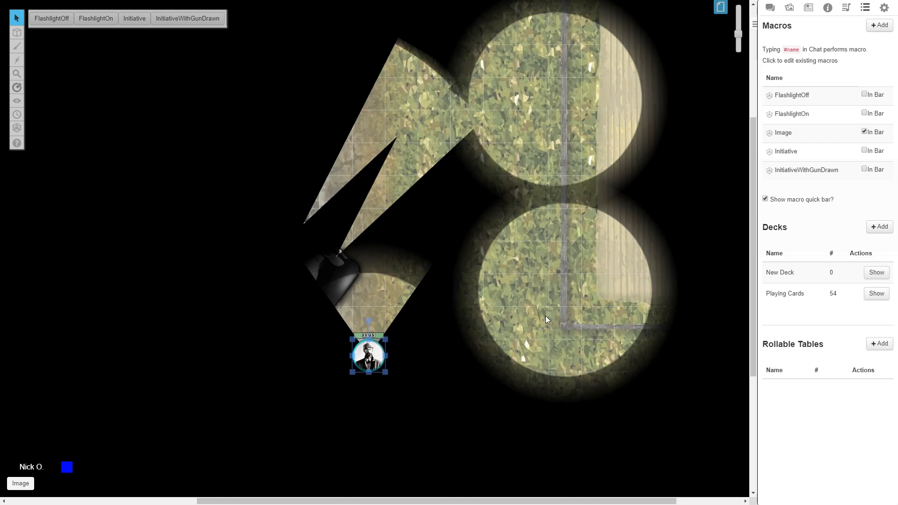